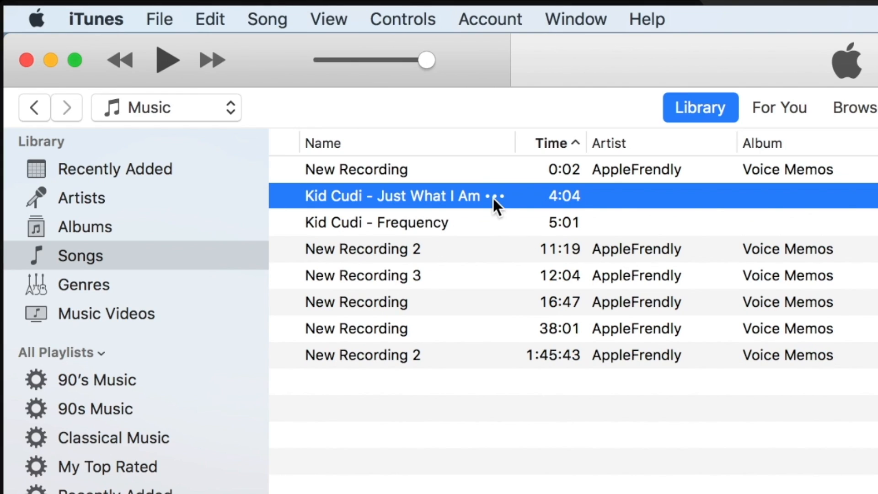
Bring up Song Info for Kid Cudi - Just What I Am from the Songs list
{"action": "right_click", "coordinate": [398, 195]}
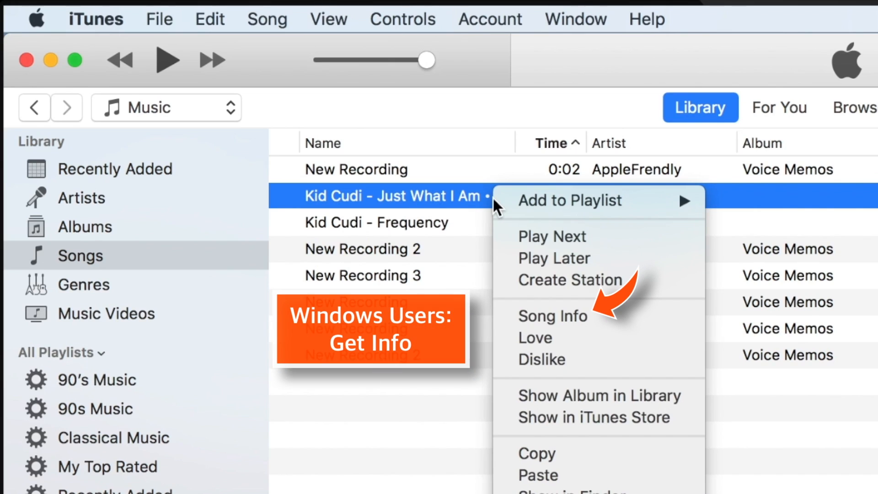
{"action": "mouse_move", "coordinate": [639, 322]}
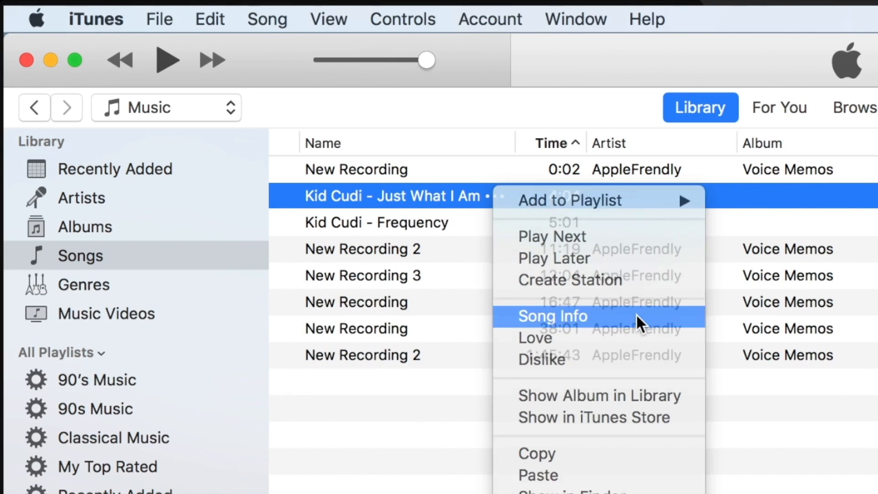
{"action": "left_click", "coordinate": [553, 315]}
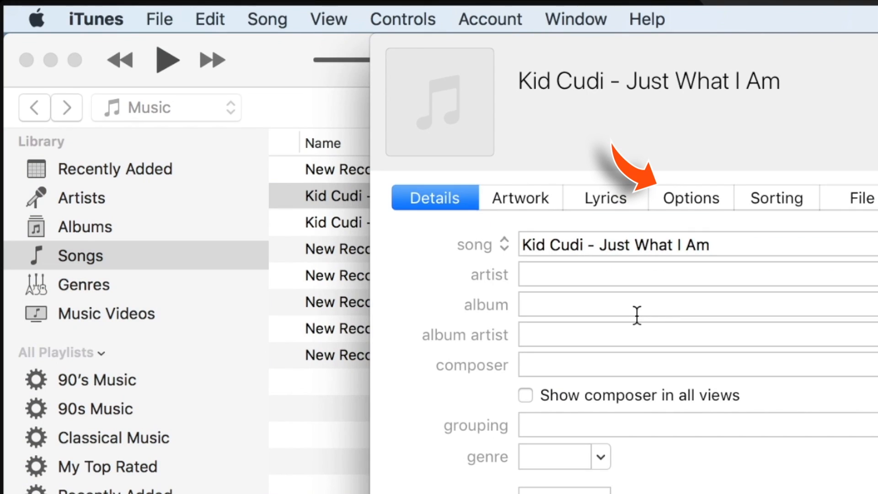
In Options, enable start and stop times with the stop set to 0:10
{"action": "left_click", "coordinate": [689, 198]}
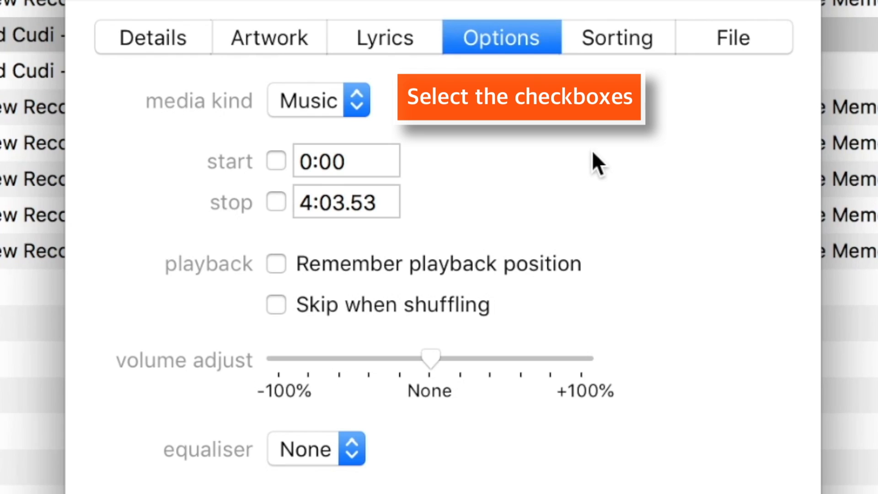
{"action": "left_click", "coordinate": [276, 161]}
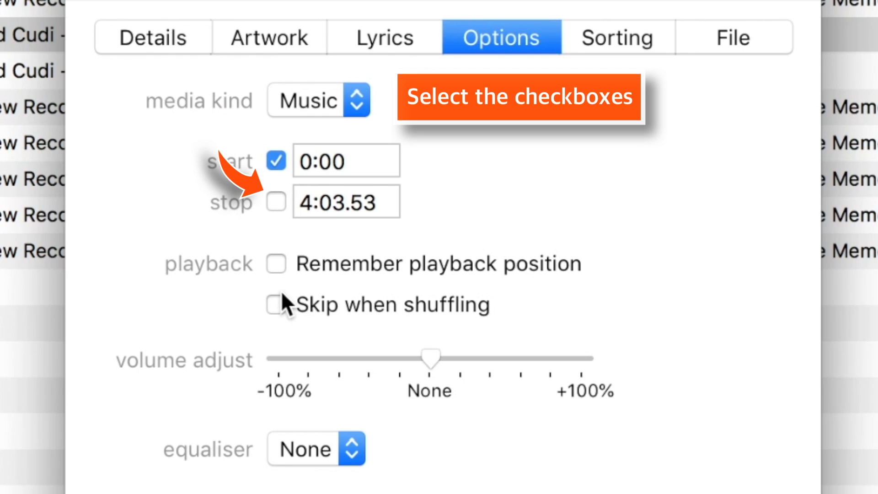
{"action": "left_click", "coordinate": [275, 202]}
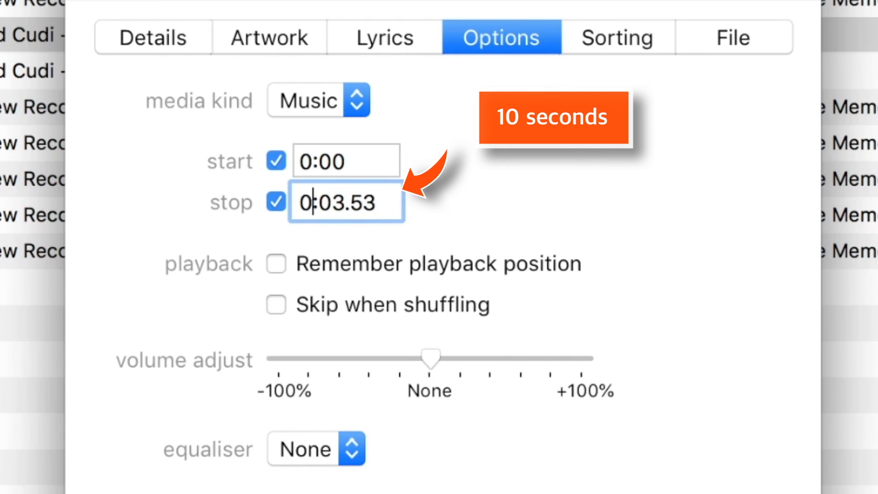
{"action": "type", "text": "0:10"}
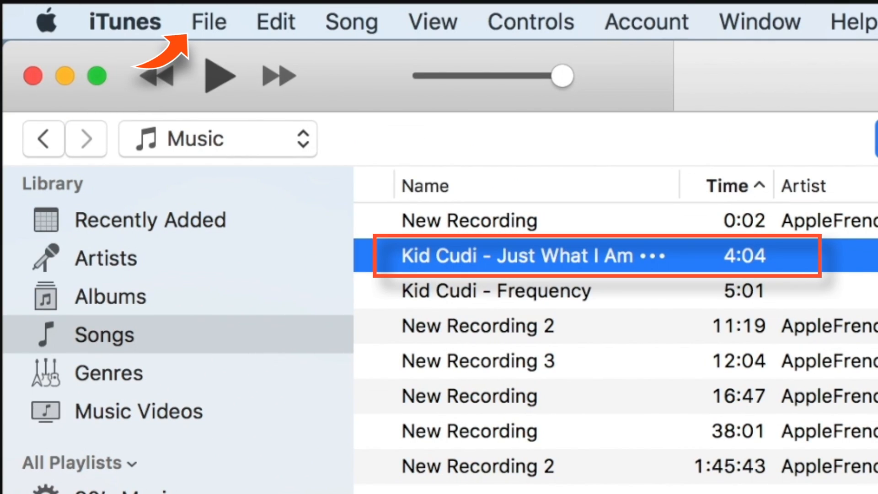
Create an AAC version of the song, yielding a 0:10 copy in the library
{"action": "left_click", "coordinate": [208, 21]}
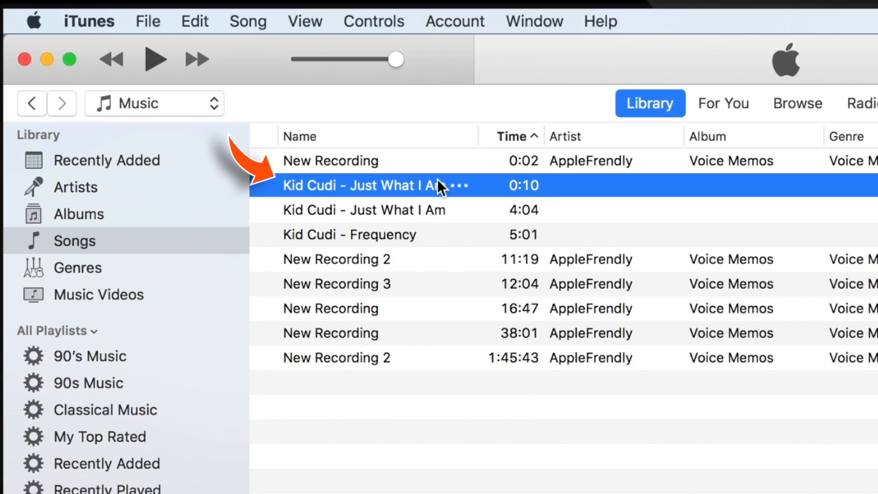
{"action": "mouse_move", "coordinate": [429, 195]}
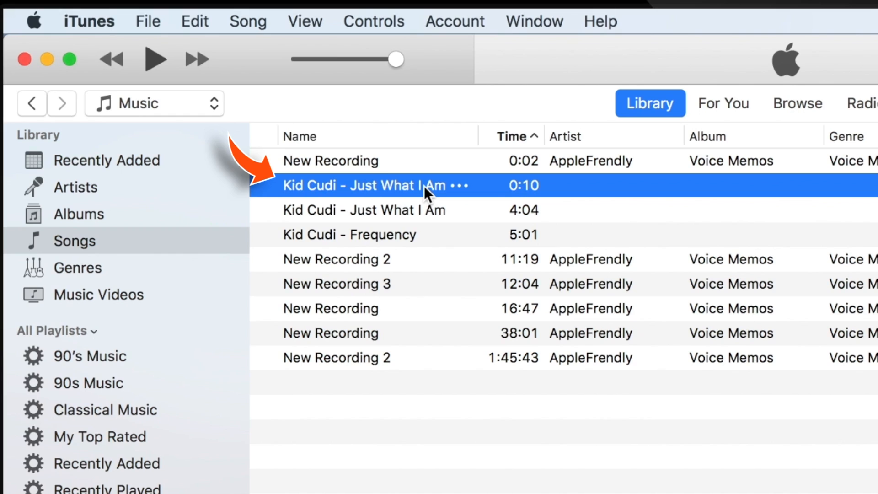
{"action": "right_click", "coordinate": [370, 185]}
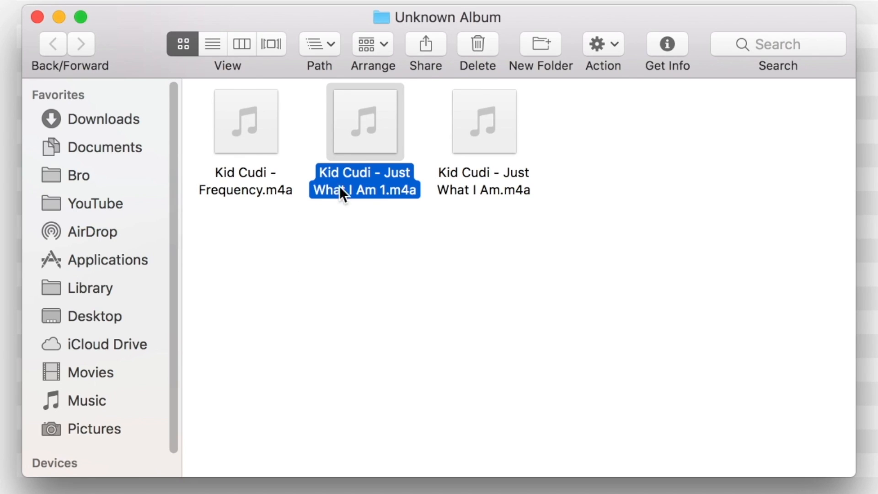
Copy Just What I Am 1.m4a from Unknown Album onto the desktop's top-left
{"action": "right_click", "coordinate": [363, 121]}
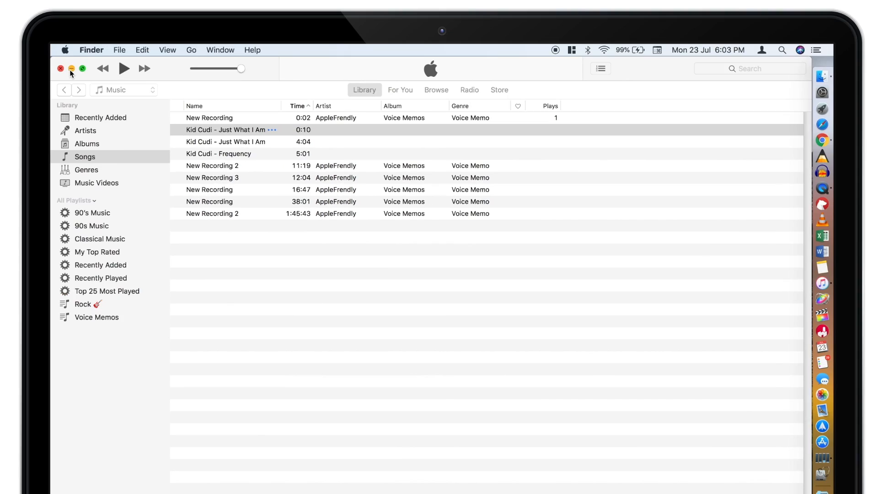
{"action": "left_click", "coordinate": [60, 69]}
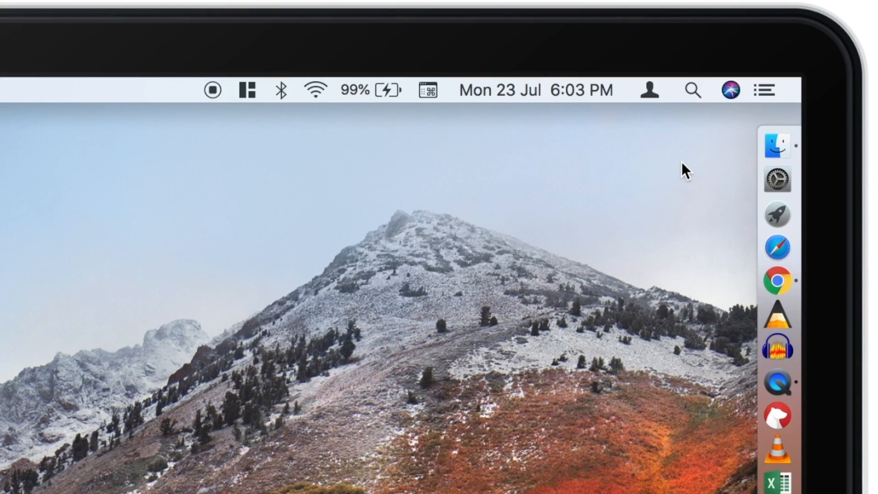
{"action": "right_click", "coordinate": [560, 165]}
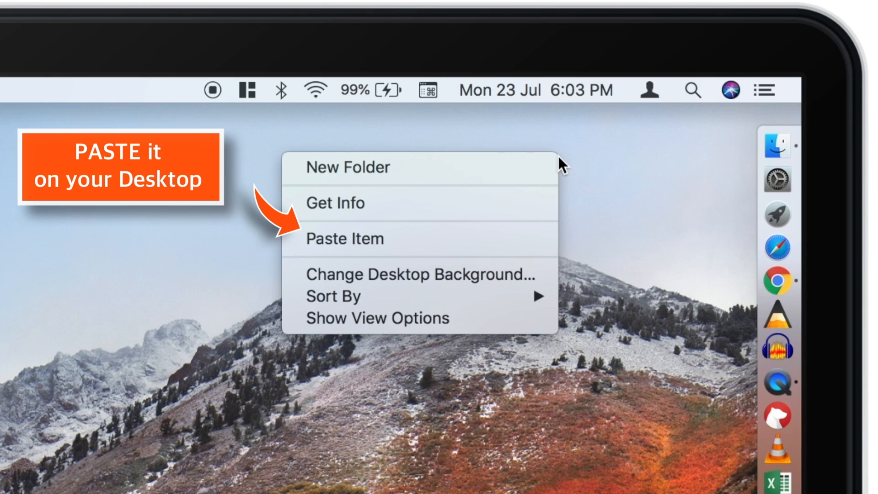
{"action": "mouse_move", "coordinate": [535, 246]}
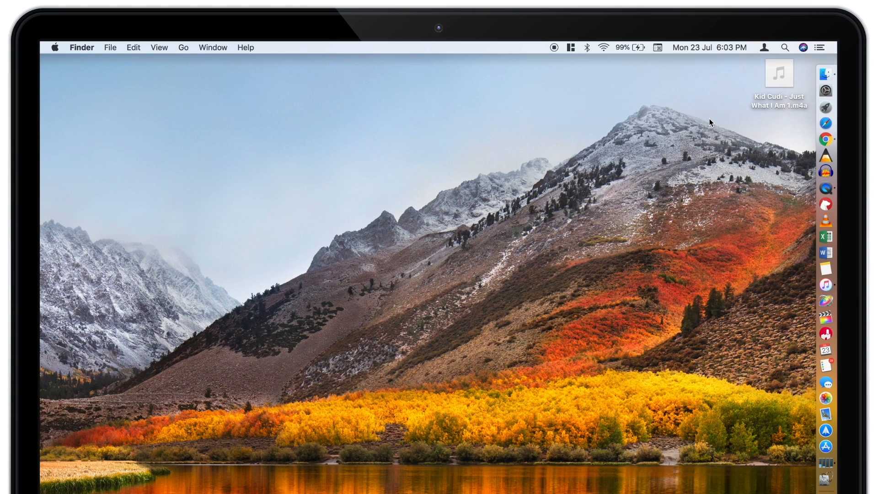
{"action": "left_click_drag", "start_coordinate": [779, 73], "coordinate": [246, 77]}
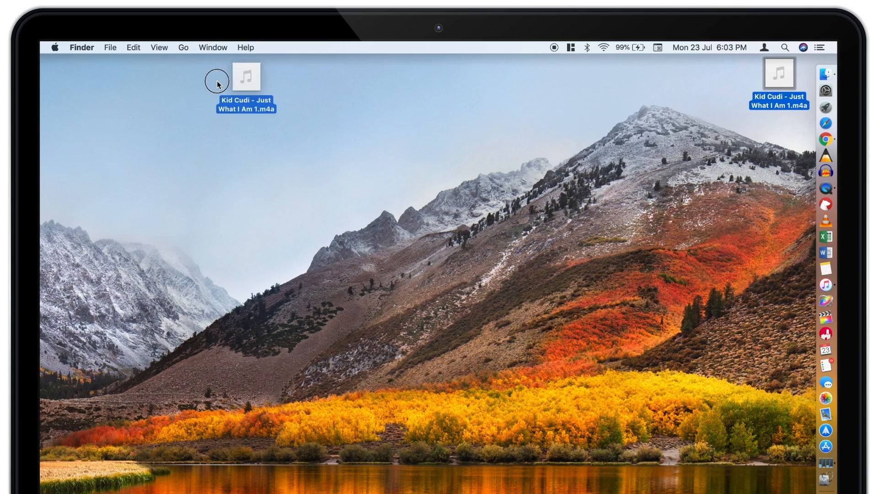
{"action": "left_click_drag", "start_coordinate": [245, 77], "coordinate": [78, 121]}
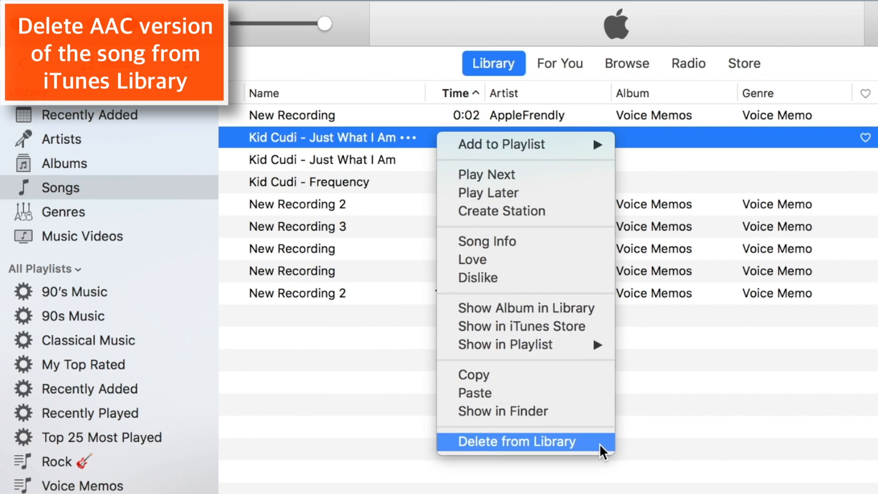
Delete the 0:10 copy from the library, keeping the 4:04 original
{"action": "left_click", "coordinate": [516, 441]}
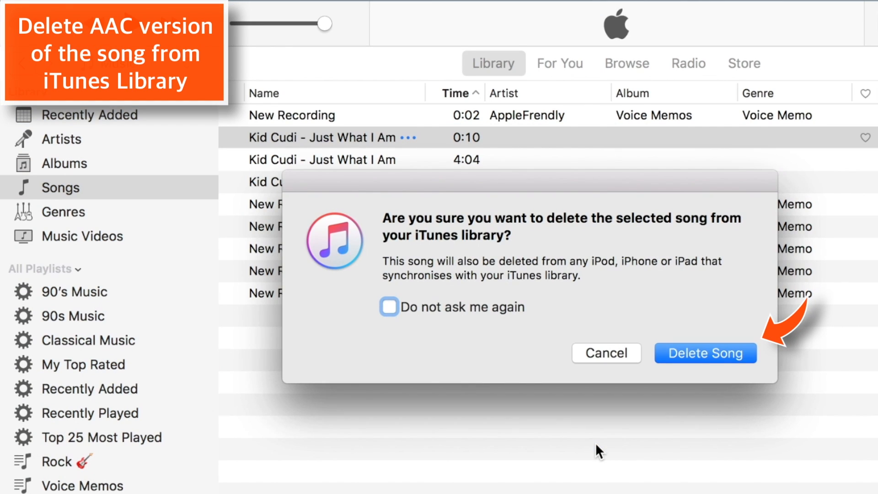
{"action": "left_click", "coordinate": [705, 353]}
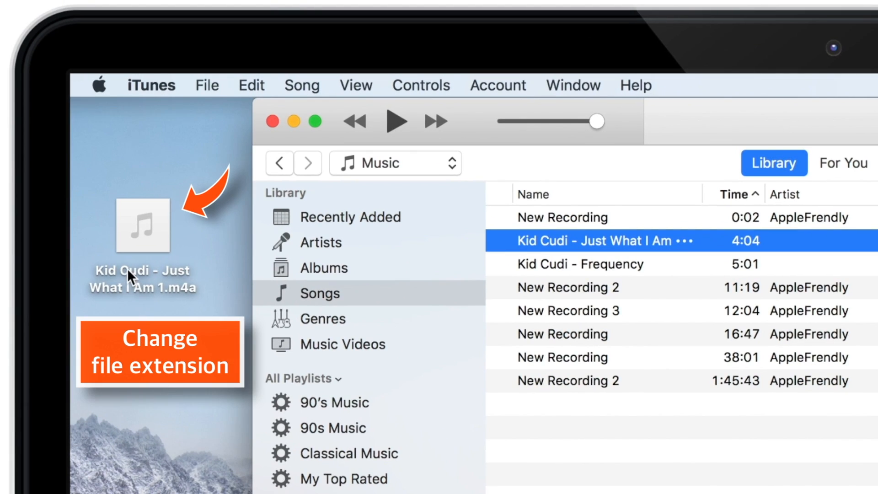
Rename the desktop clip to 'Kid Cudi - Just What I Am 1.m4r', confirming Use .m4r
{"action": "right_click", "coordinate": [143, 226]}
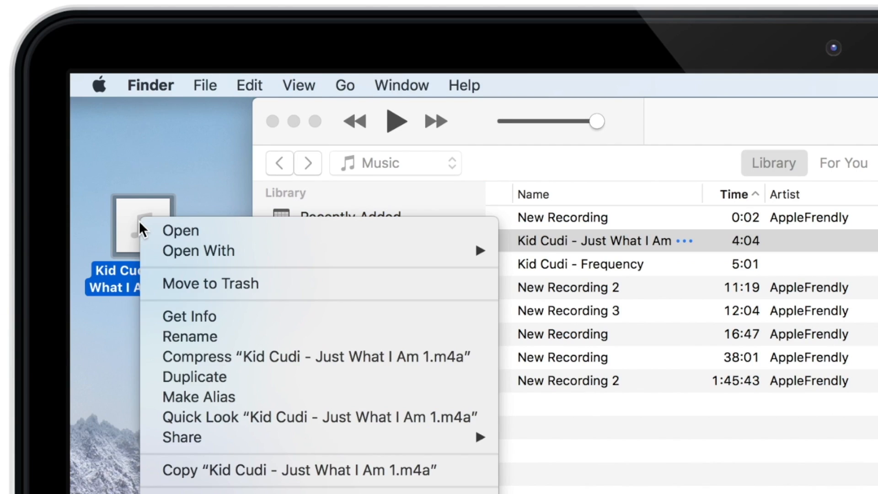
{"action": "mouse_move", "coordinate": [261, 324]}
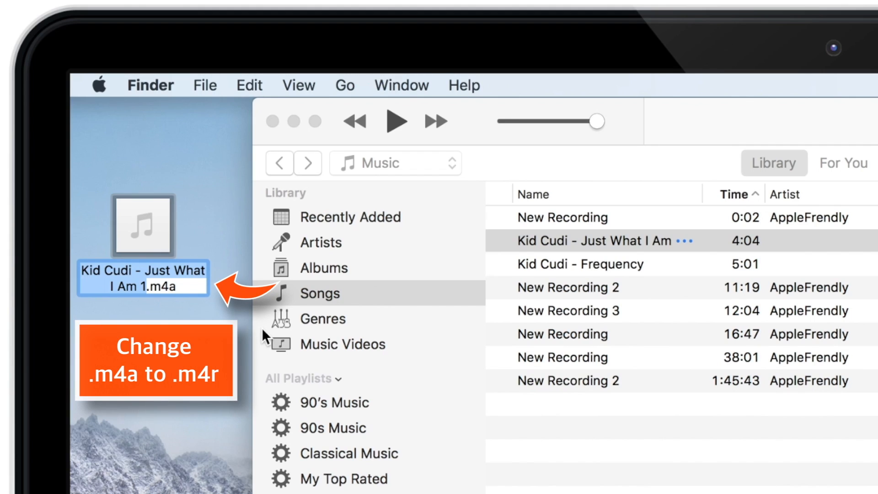
{"action": "key", "text": "Backspace"}
{"action": "type", "text": "r"}
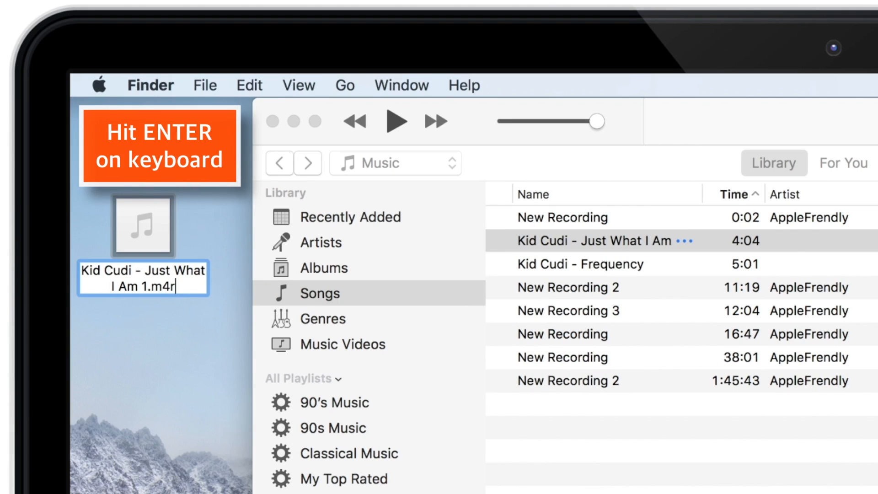
{"action": "key", "text": "enter"}
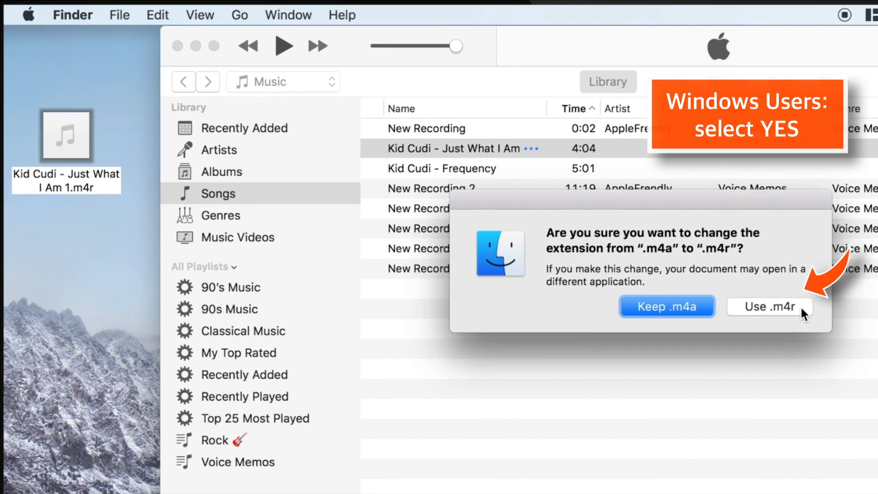
{"action": "left_click", "coordinate": [771, 306]}
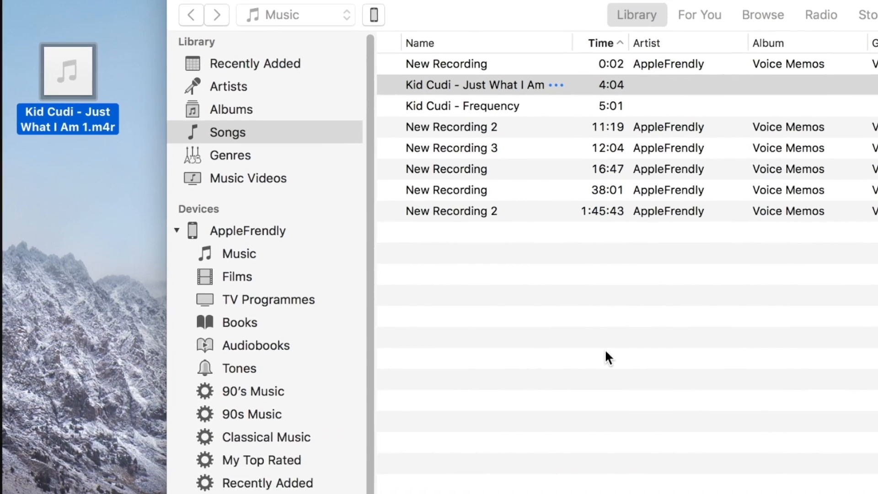
Drag the .m4r file onto the iPhone's Tones, then remove the failed tone
{"action": "scroll", "scroll_direction": "down", "scroll_amount": 3}
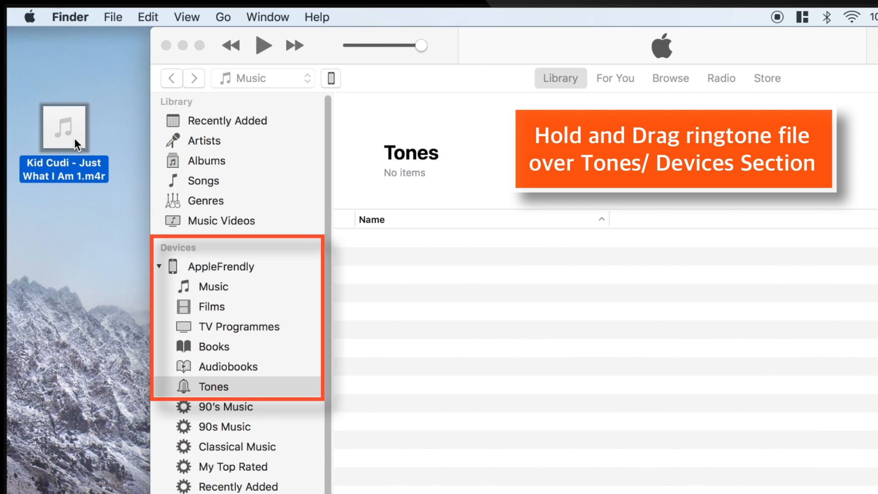
{"action": "left_click_drag", "start_coordinate": [64, 126], "coordinate": [384, 311]}
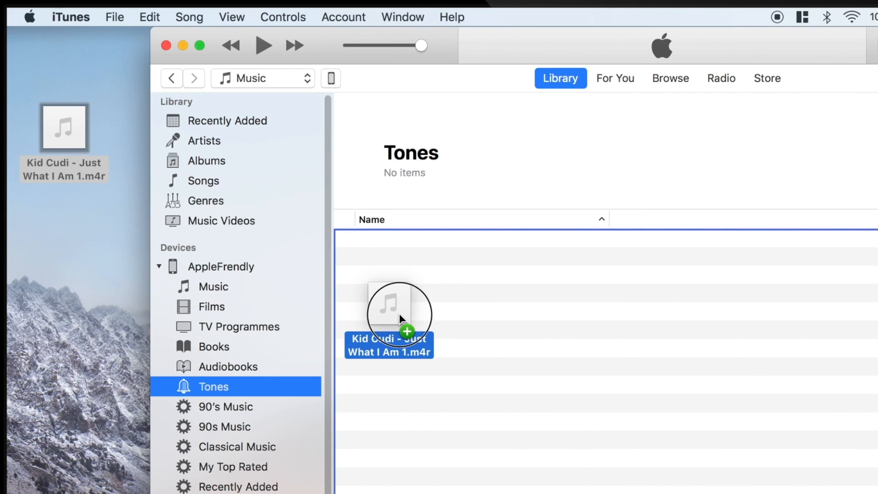
{"action": "left_click_drag", "start_coordinate": [63, 129], "coordinate": [398, 307]}
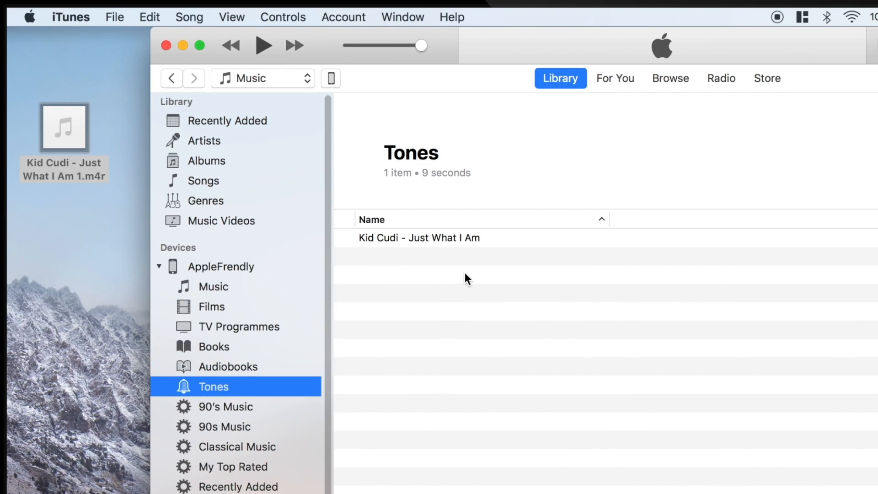
{"action": "left_click", "coordinate": [418, 237]}
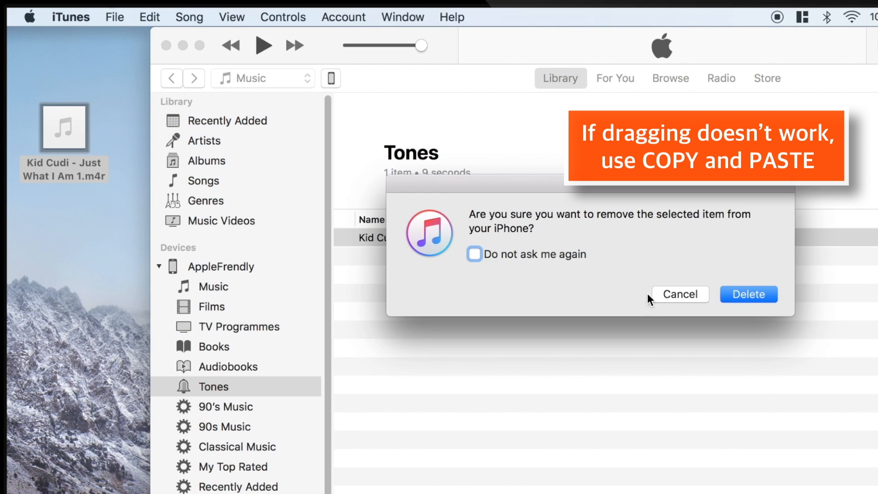
{"action": "left_click", "coordinate": [748, 294]}
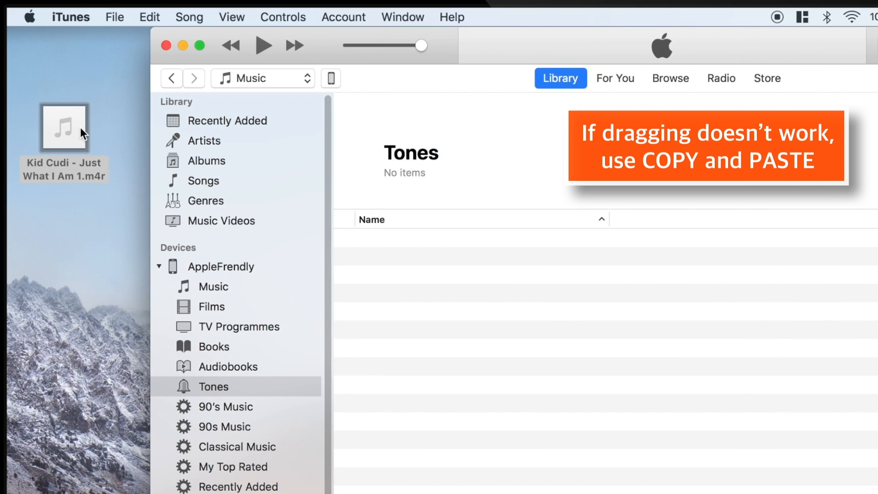
Copy the .m4r file and paste it into the iPhone's Tones list
{"action": "right_click", "coordinate": [63, 126]}
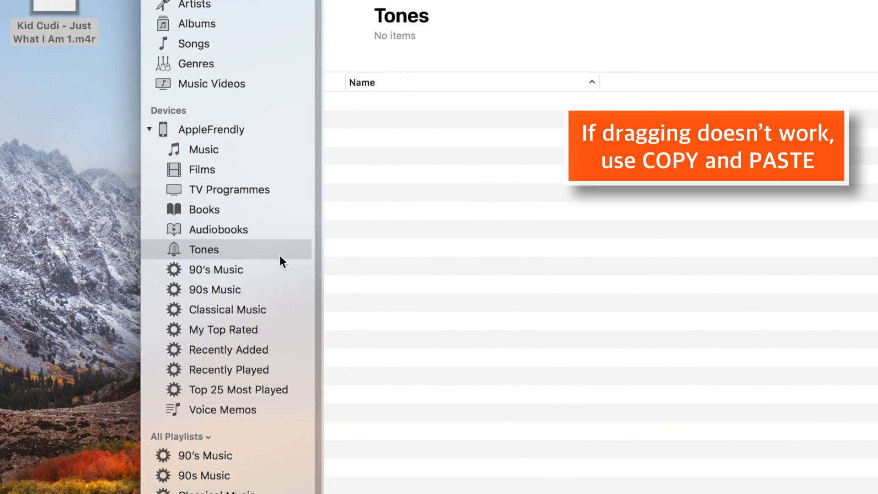
{"action": "right_click", "coordinate": [203, 249]}
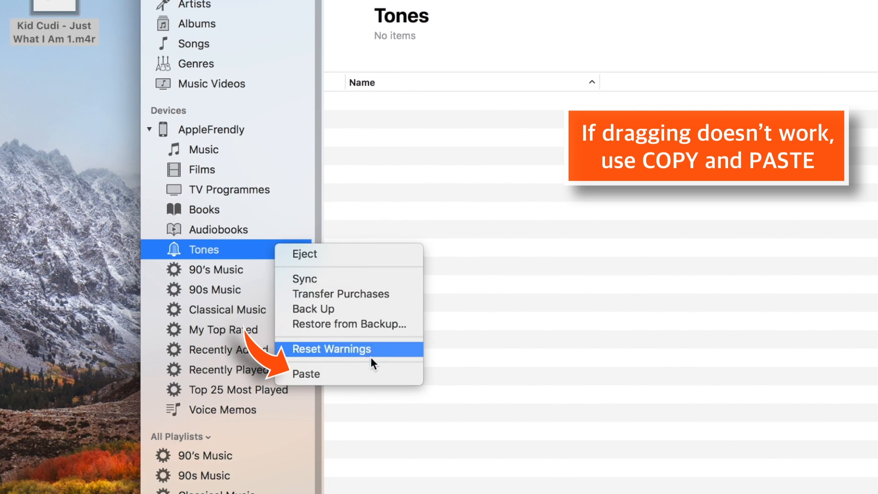
{"action": "left_click", "coordinate": [306, 373]}
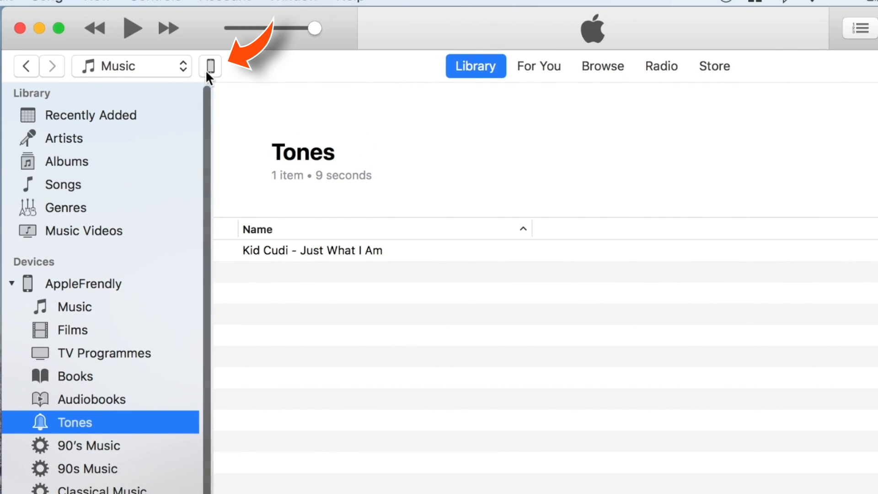
Show the connected iPhone's overview page via the device button
{"action": "left_click", "coordinate": [209, 66]}
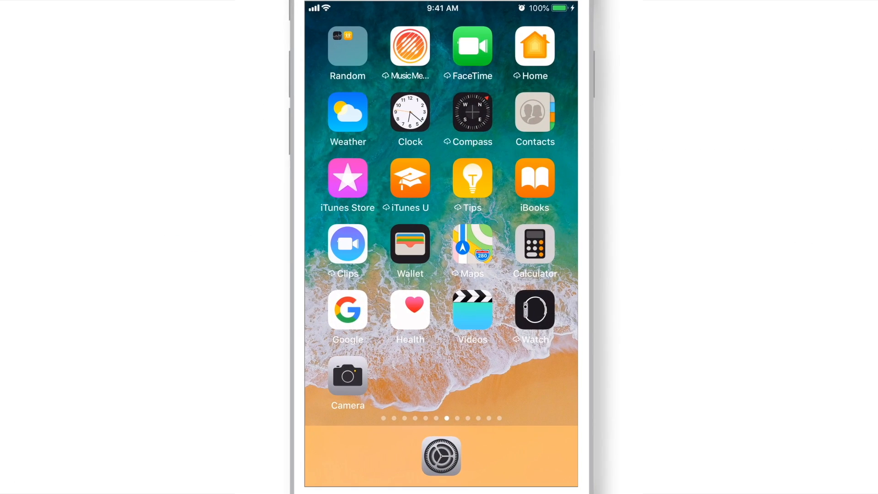
Launch the Settings app from the iPhone's home screen dock
{"action": "left_click", "coordinate": [442, 456]}
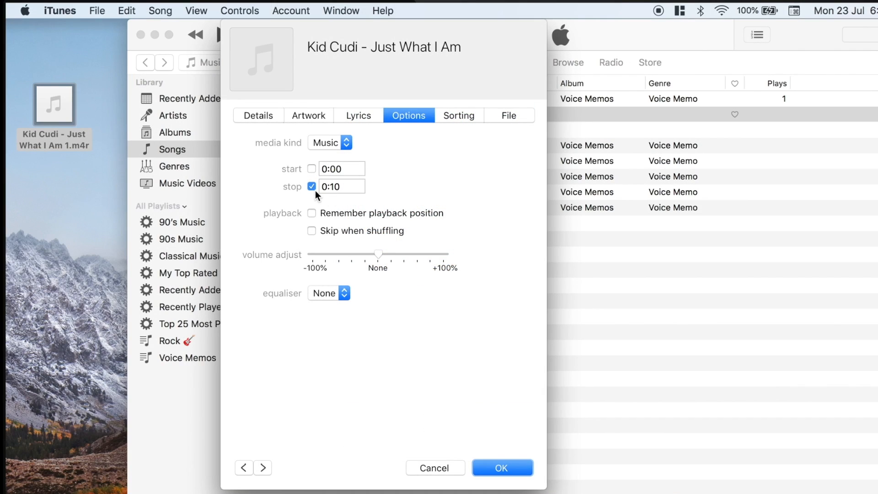
Clear the 0:10 stop time so the song runs to 4:03.53, and save
{"action": "left_click", "coordinate": [312, 186]}
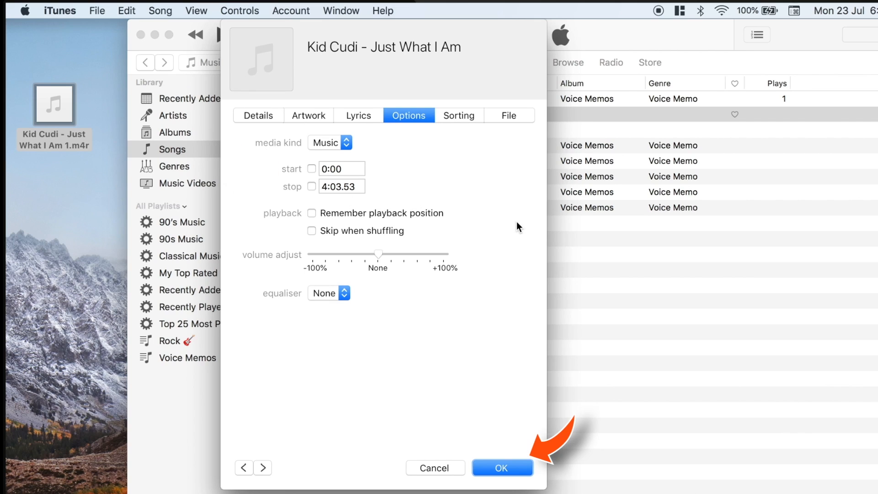
{"action": "left_click", "coordinate": [501, 467]}
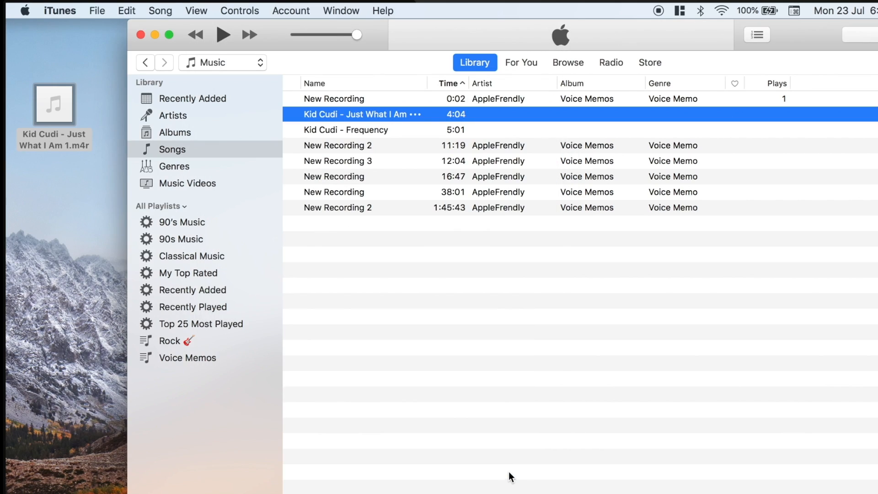